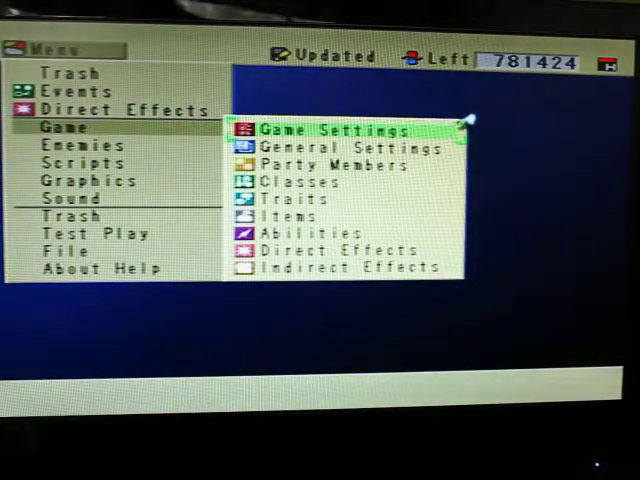
# Step: Check the custom input names such as StealItem in Game Settings, then open the Enemies submenu
pyautogui.click(330, 130)
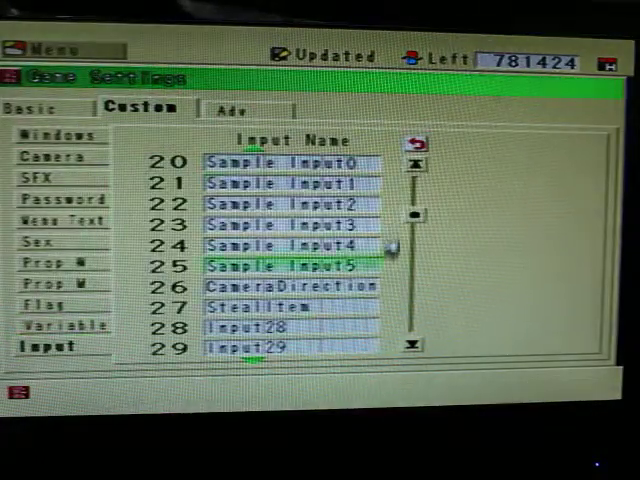
pyautogui.click(280, 306)
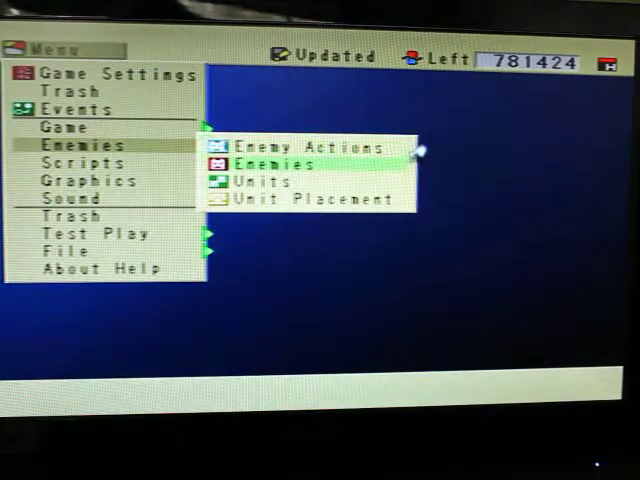
# Step: Inspect the first enemy's Adv battle flags 0–9 and battle variables, then exit to the menu
pyautogui.click(282, 163)
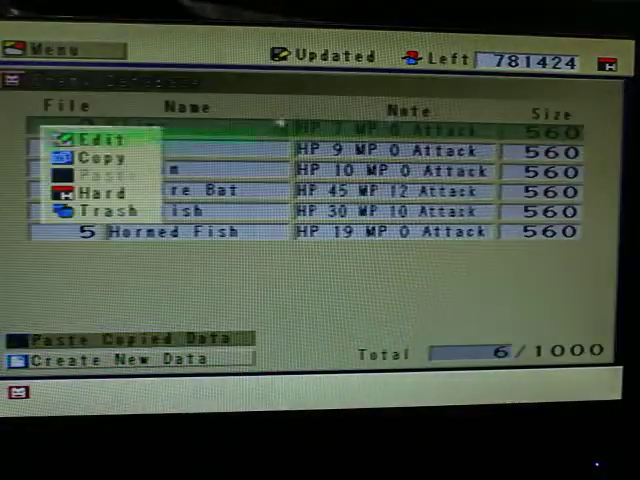
pyautogui.click(95, 139)
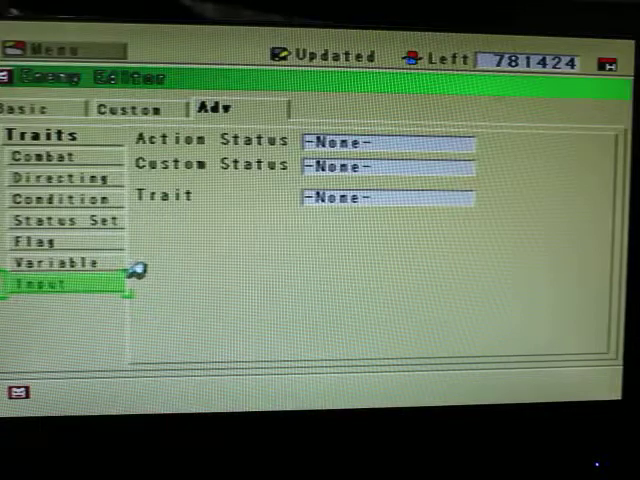
pyautogui.click(40, 284)
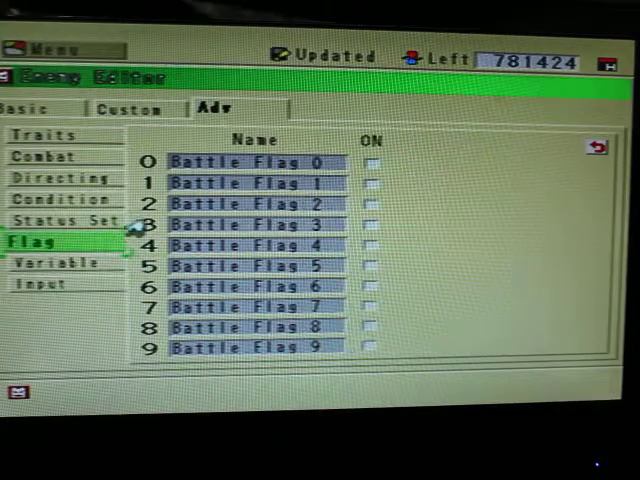
pyautogui.click(48, 262)
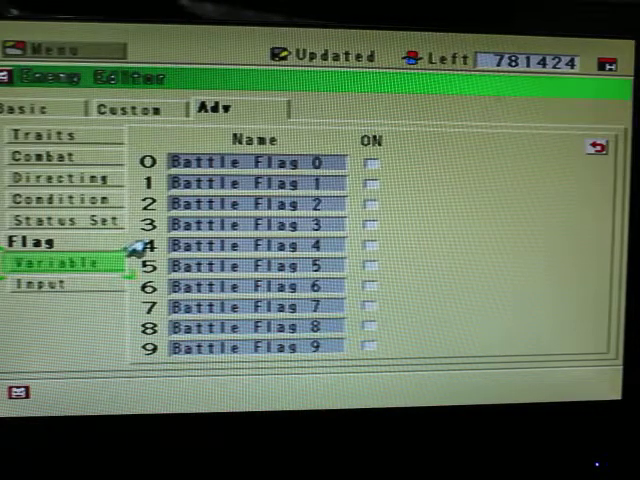
pyautogui.click(52, 263)
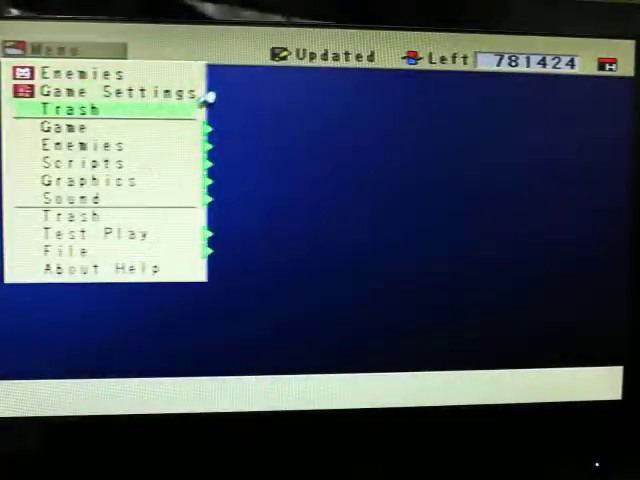
# Step: Go from the Game submenu into the Scripts database to reach StealCheck
pyautogui.click(63, 127)
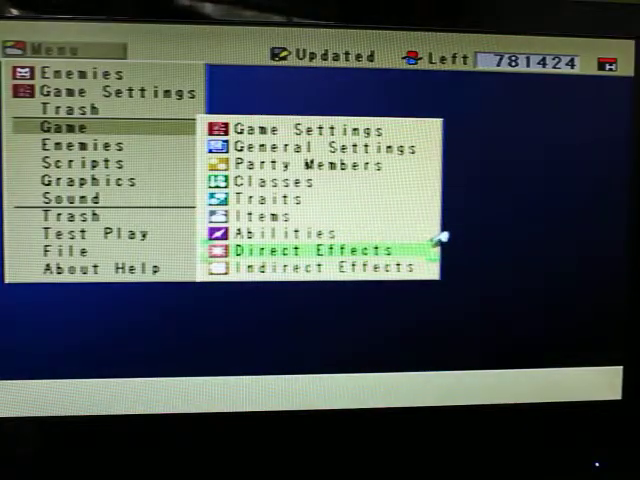
pyautogui.click(305, 248)
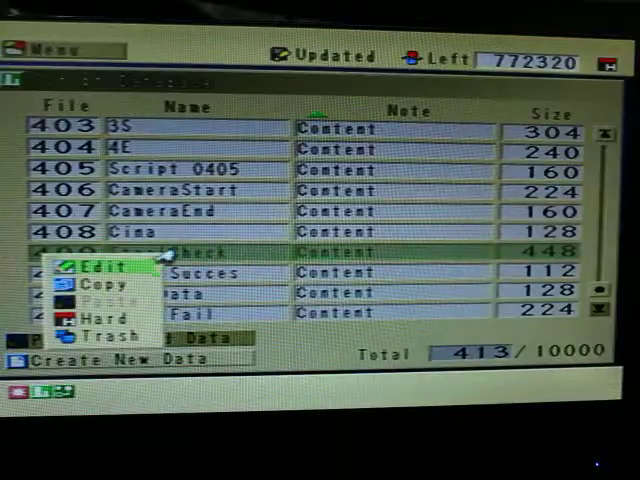
# Step: Edit StealCheck so line 001 defines StealItem as an empty Text value
pyautogui.click(95, 269)
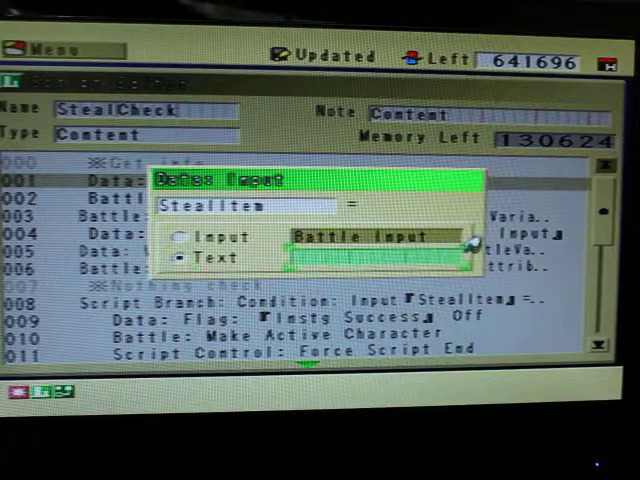
pyautogui.click(472, 242)
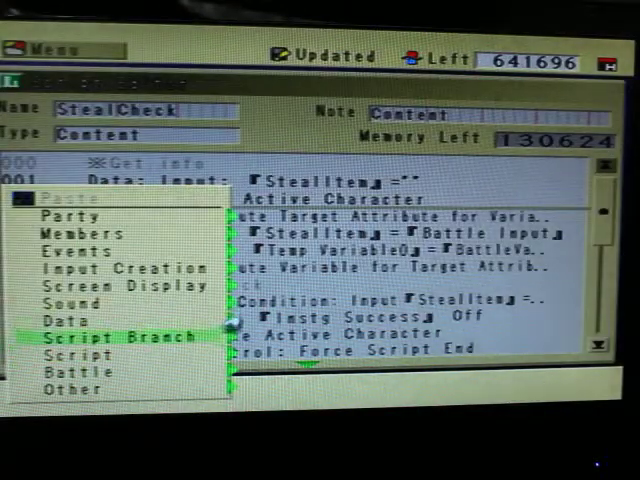
# Step: Insert a StealItem condition branch whose Data: Flag command sets Instg Success On
pyautogui.click(80, 371)
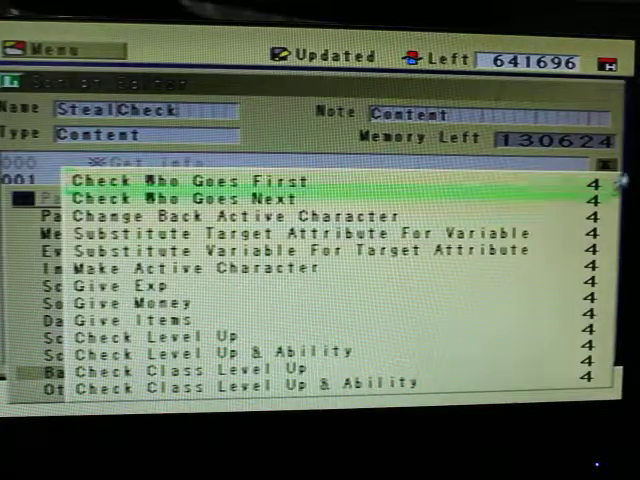
pyautogui.click(200, 268)
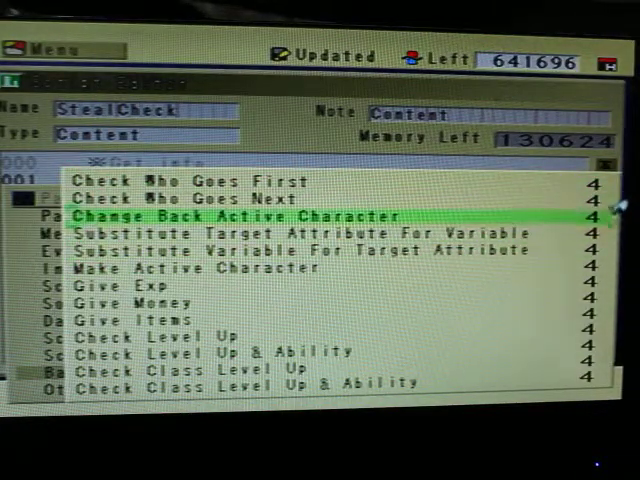
pyautogui.press('down')
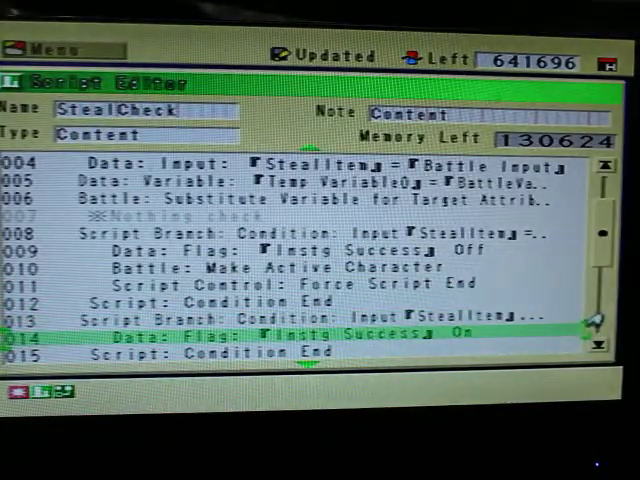
pyautogui.scroll(-3)
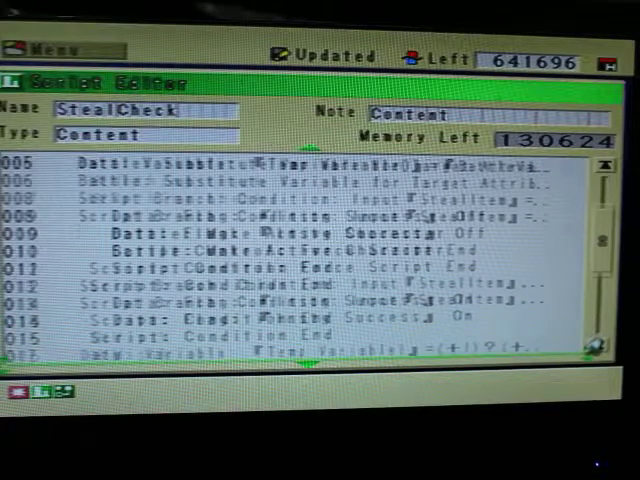
pyautogui.scroll(-3)
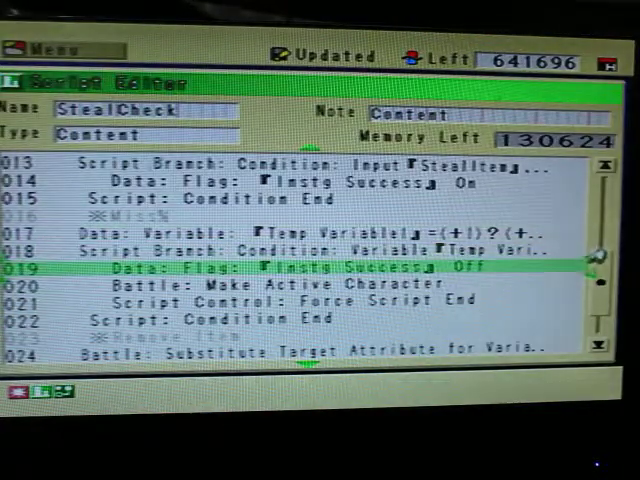
pyautogui.doubleClick(280, 267)
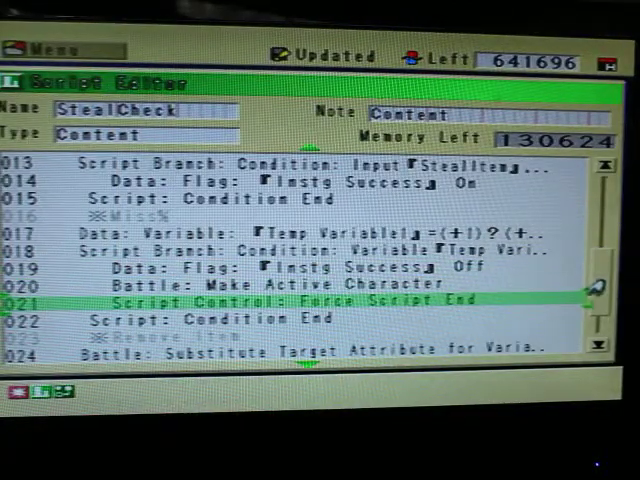
pyautogui.scroll(-3)
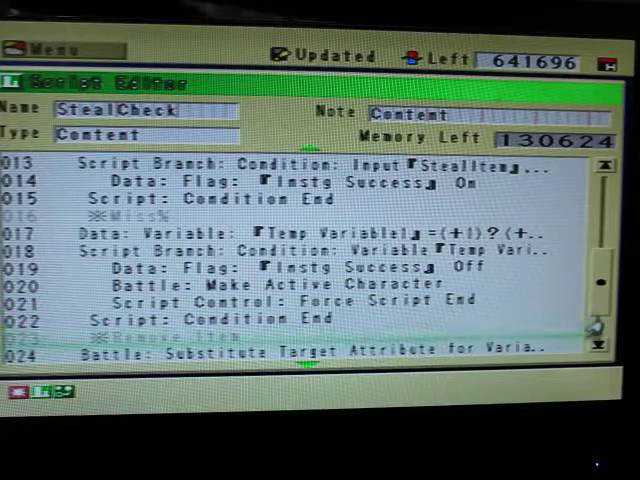
pyautogui.click(600, 343)
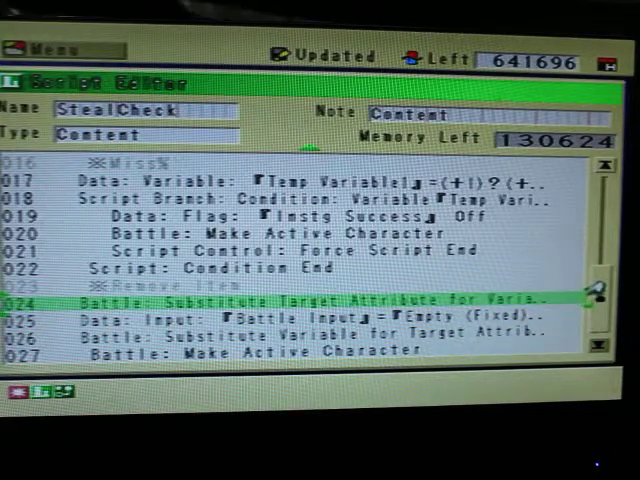
# Step: Keep line 025's Battle Input as Empty (Fixed) and save StealCheck
pyautogui.press('Down')
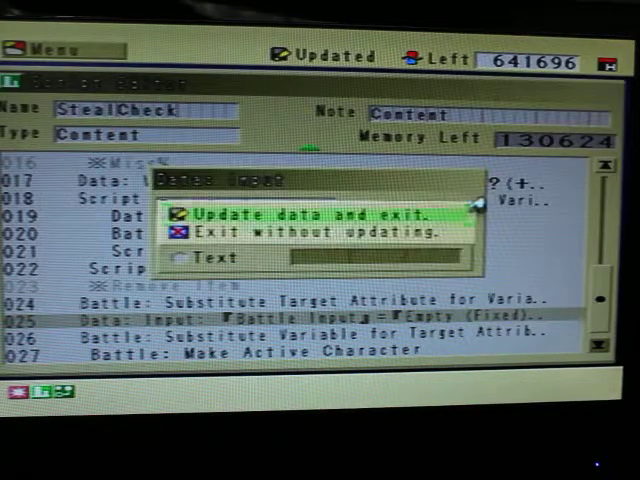
pyautogui.click(310, 214)
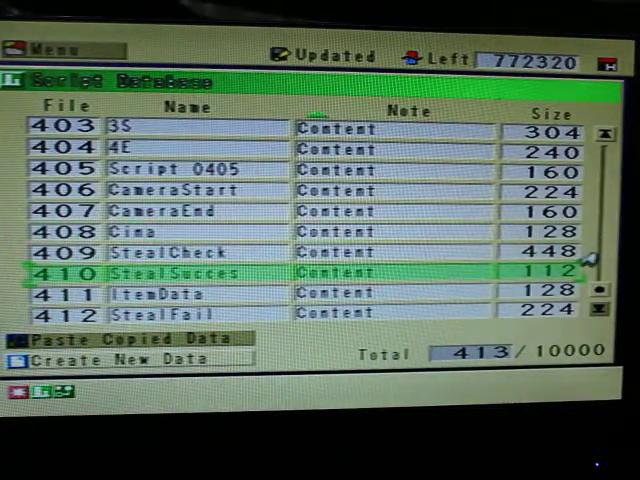
# Step: Confirm StealCheck as the success check and bring up the Success result script list
pyautogui.doubleClick(170, 252)
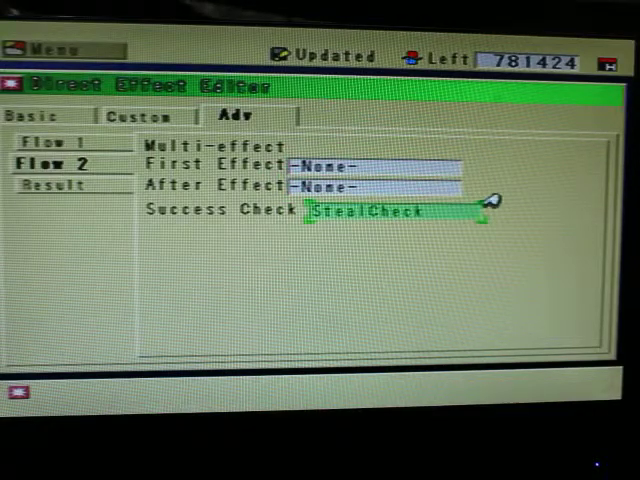
pyautogui.click(52, 185)
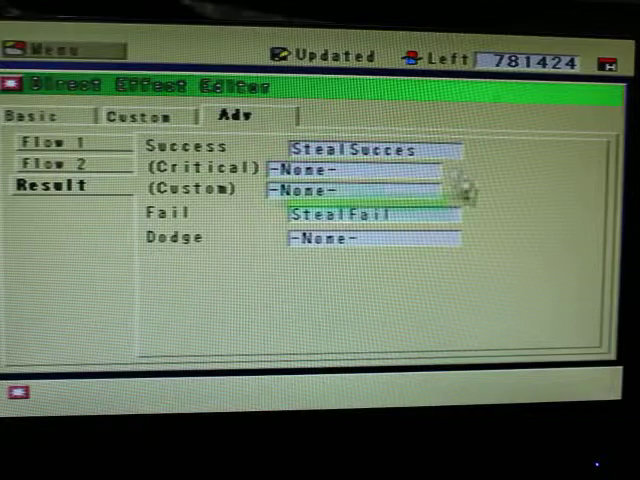
pyautogui.click(375, 213)
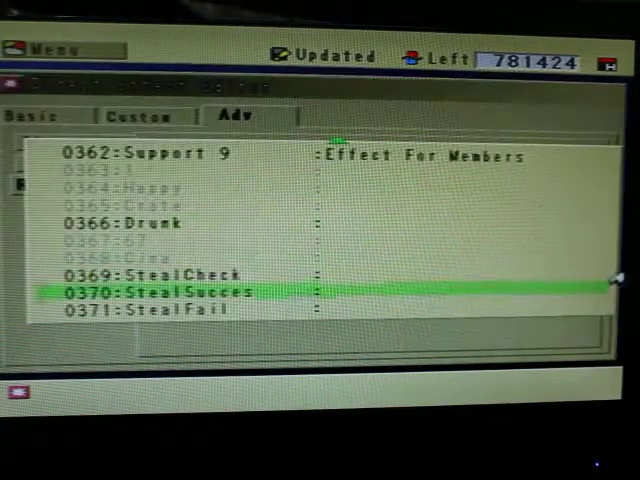
# Step: Pick StealSucces and open ItemData to change its target item
pyautogui.doubleClick(180, 291)
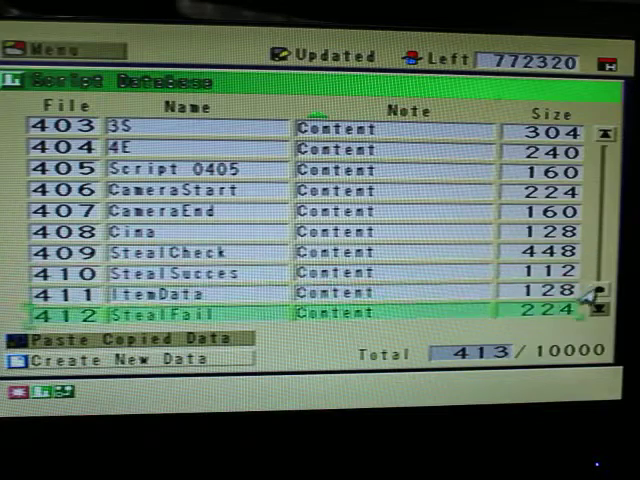
pyautogui.doubleClick(170, 293)
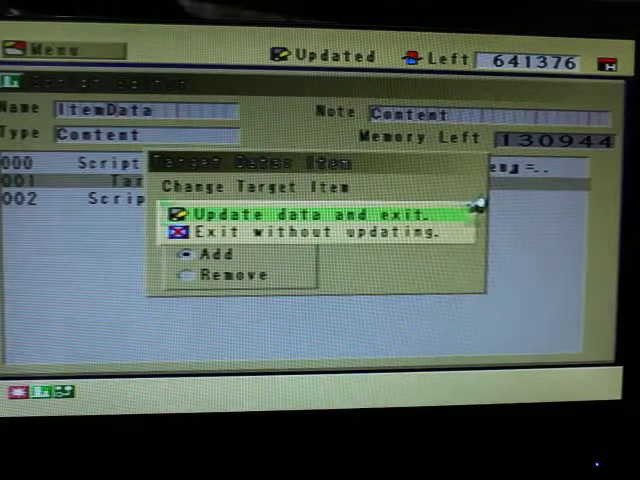
# Step: Save the Herb target item and the ItemData script, then open StealFail's branch
pyautogui.click(309, 213)
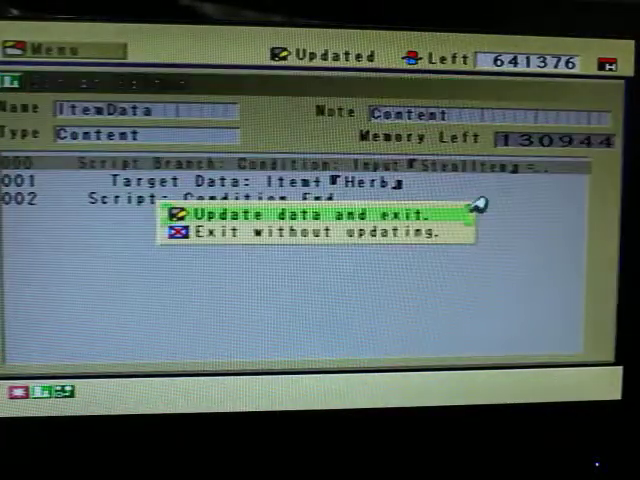
pyautogui.click(310, 215)
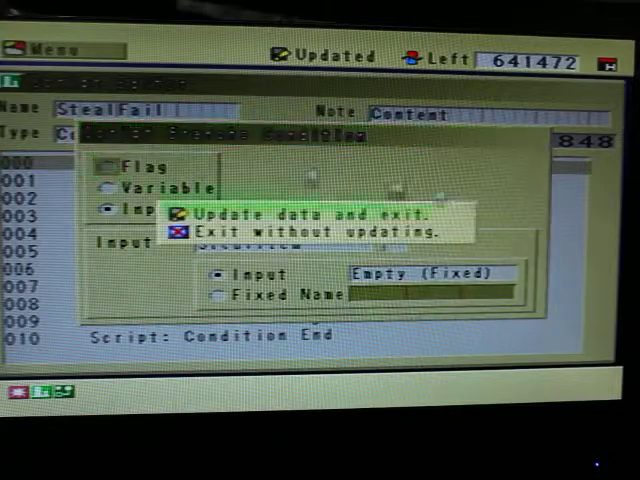
# Step: Save the StealFail empty-input branch and return to the Result tab
pyautogui.click(310, 214)
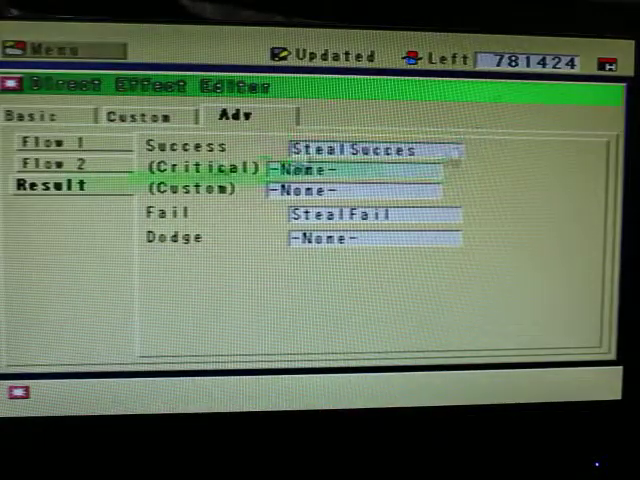
# Step: Review the steal effect's Flow 2 and its StealSucces and StealFail result scripts, then exit the editor
pyautogui.click(48, 161)
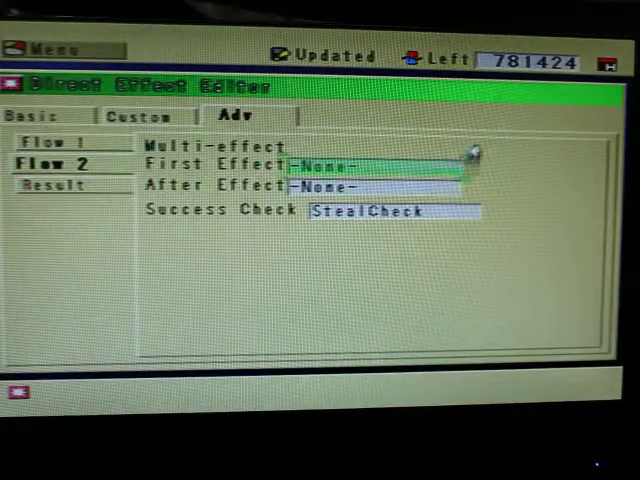
pyautogui.click(55, 184)
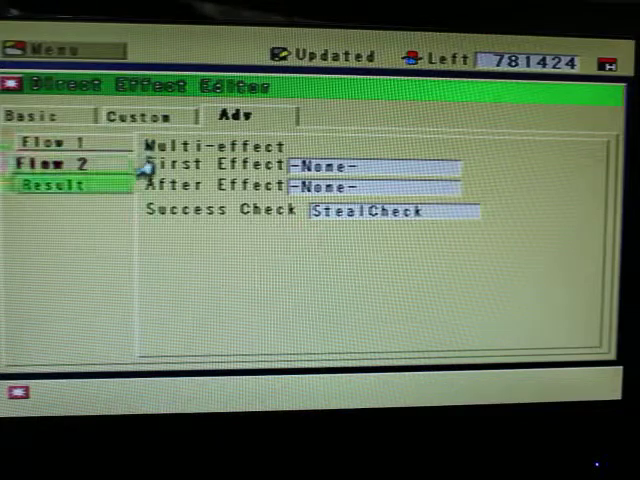
pyautogui.click(51, 185)
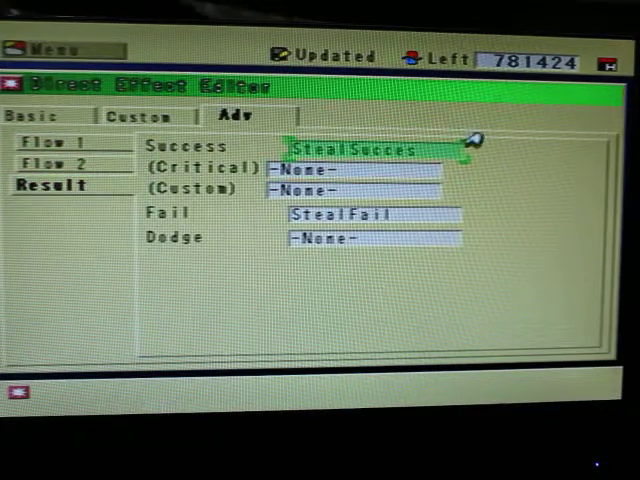
pyautogui.click(370, 188)
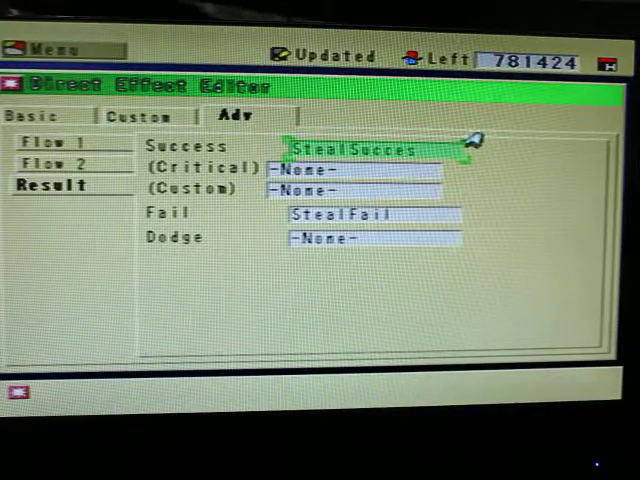
pyautogui.click(370, 213)
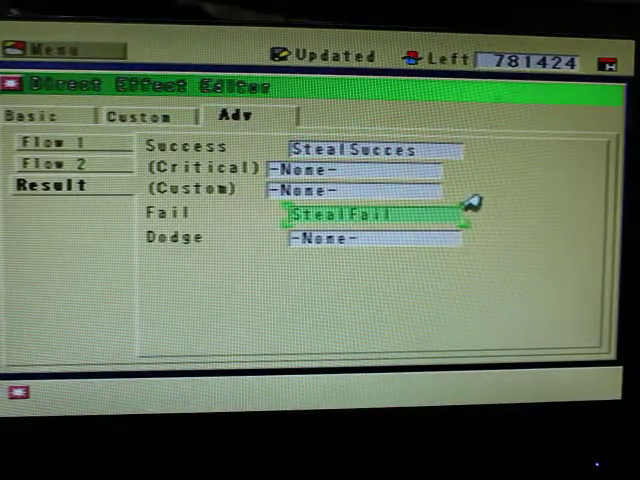
pyautogui.click(58, 164)
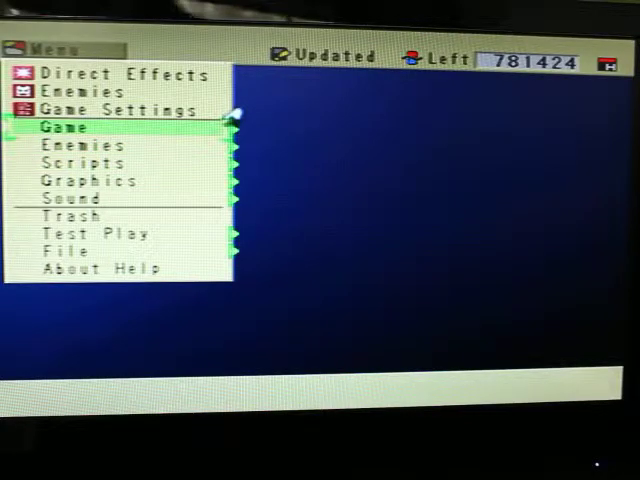
# Step: Open the Abilities data from the Game categories
pyautogui.click(62, 127)
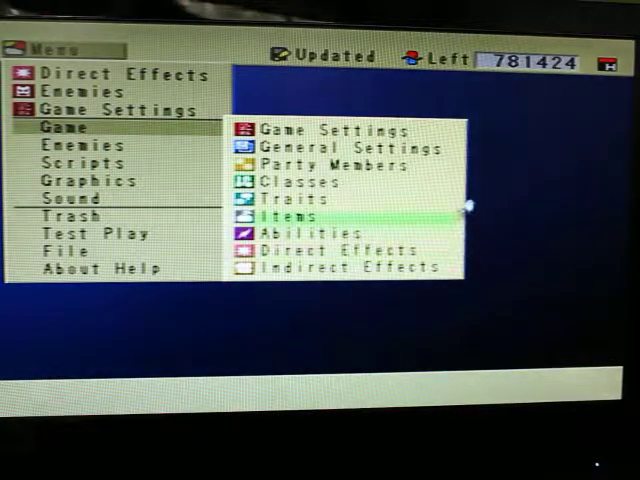
pyautogui.click(300, 231)
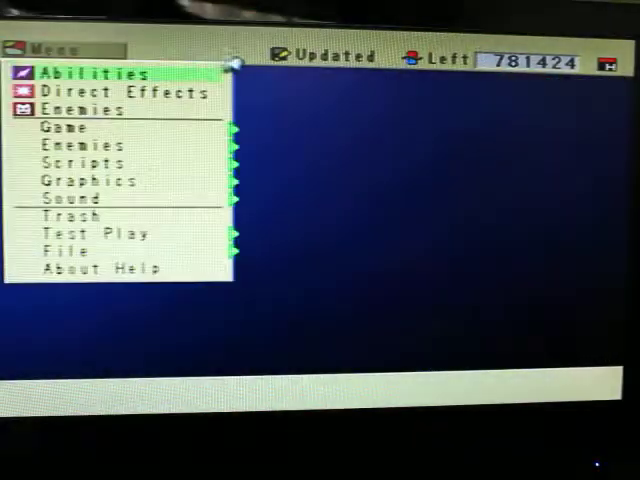
# Step: Open the Units data under the Enemies categories
pyautogui.click(78, 145)
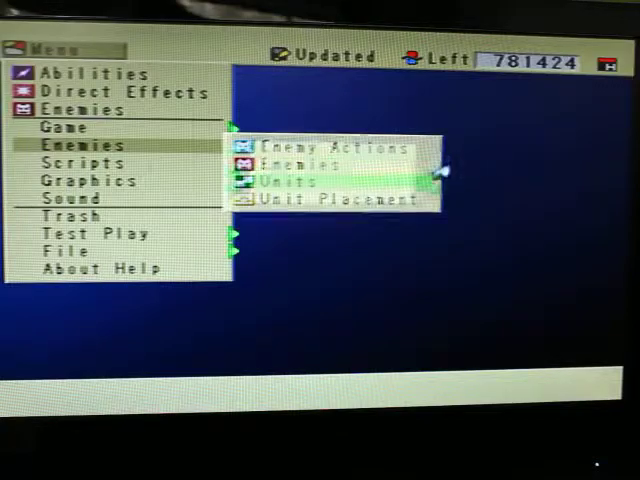
pyautogui.click(290, 181)
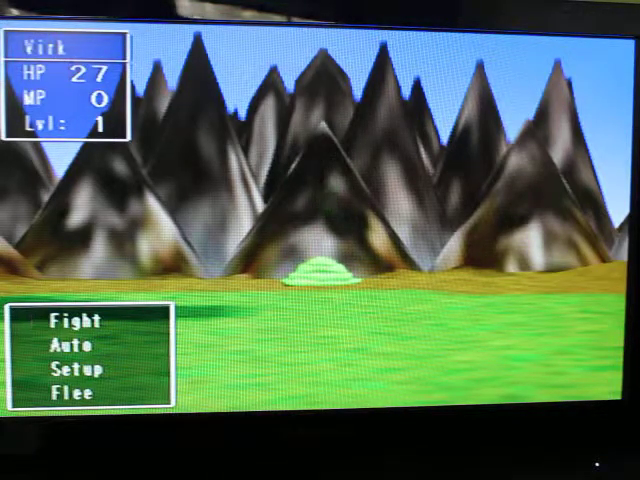
# Step: Choose Fight against the green slime in the test battle
pyautogui.click(63, 323)
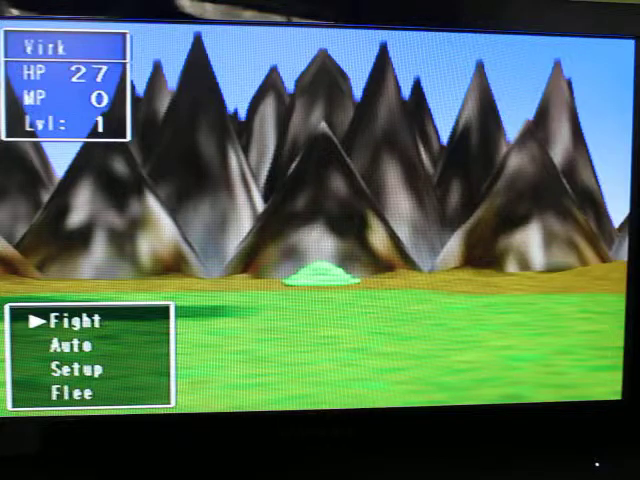